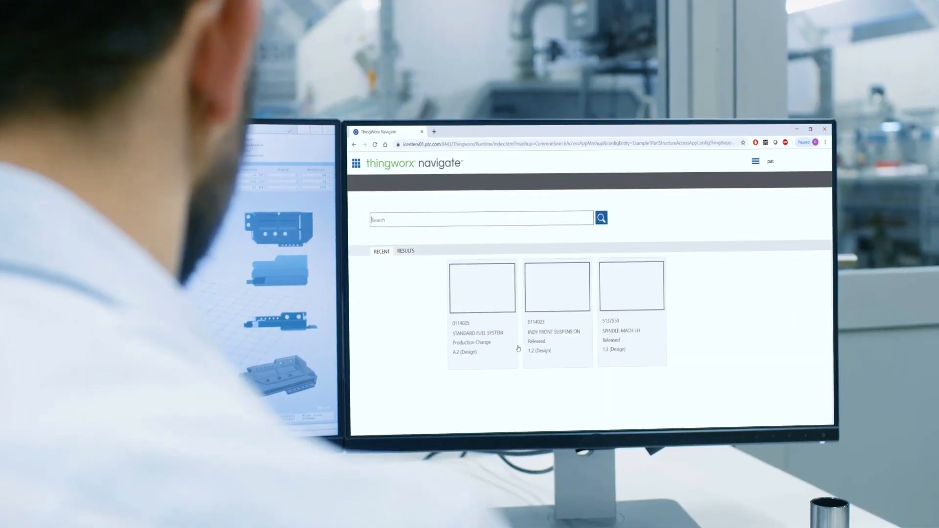
Step: Go to the Navigate landing page listing the six part apps
left_click(481, 286)
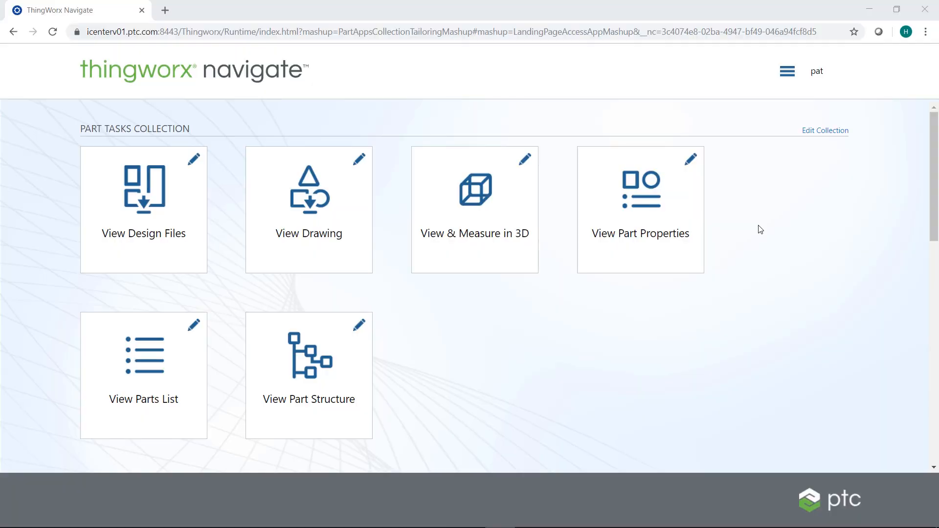
Step: Edit the collection for the Manufacturing role and add Number to the search result attributes
left_click(825, 131)
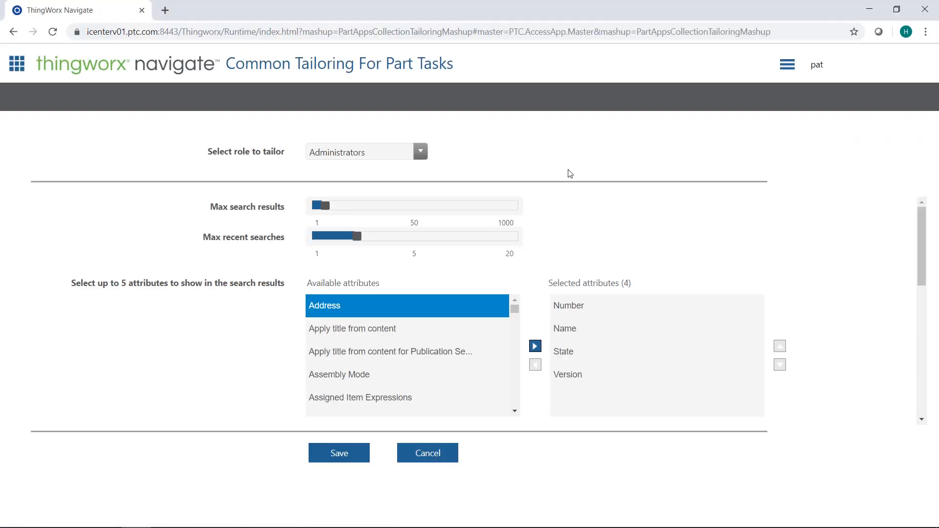
left_click(420, 151)
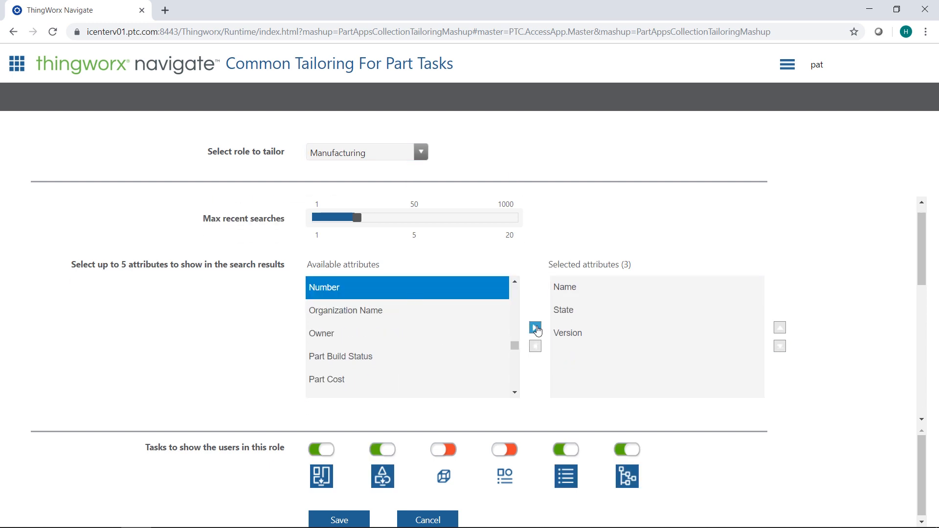
left_click(534, 327)
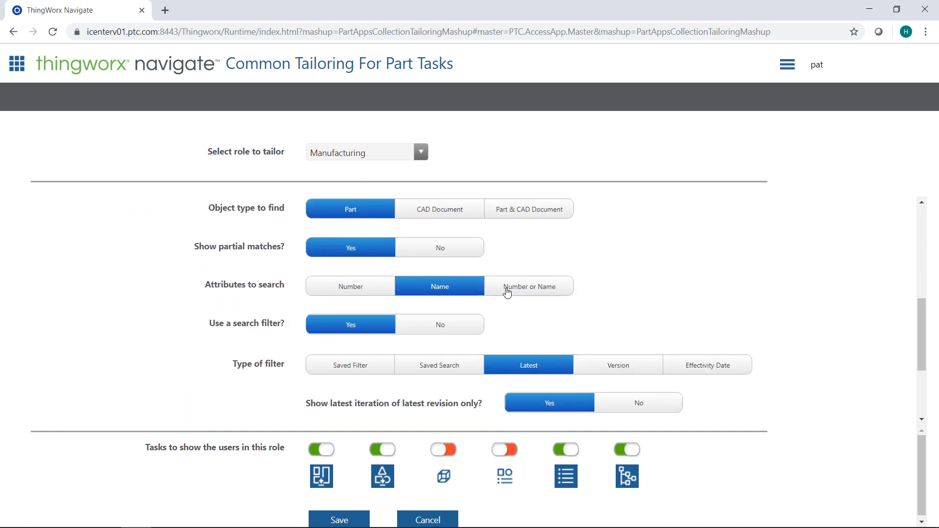
Step: Leave 3D measuring and part properties hidden and save the Manufacturing tailoring
scroll("down", 3)
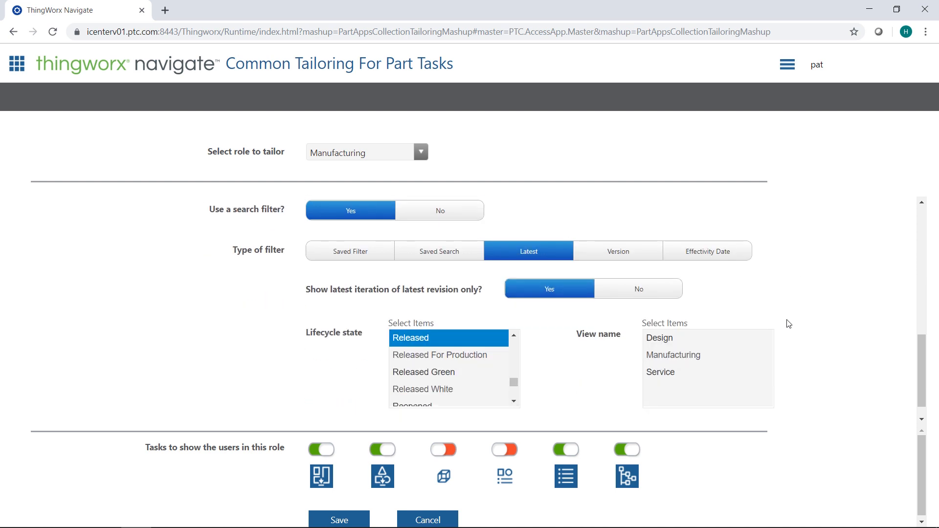
left_click(504, 449)
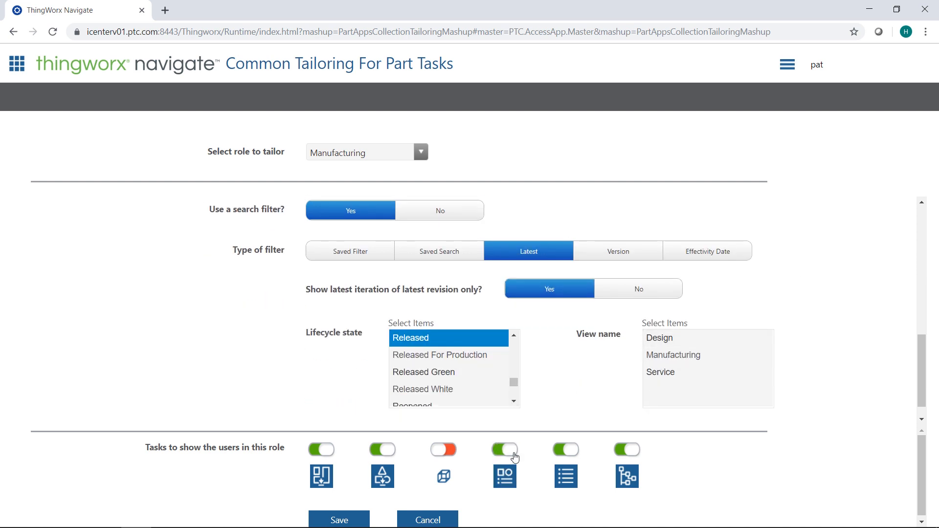
left_click(503, 449)
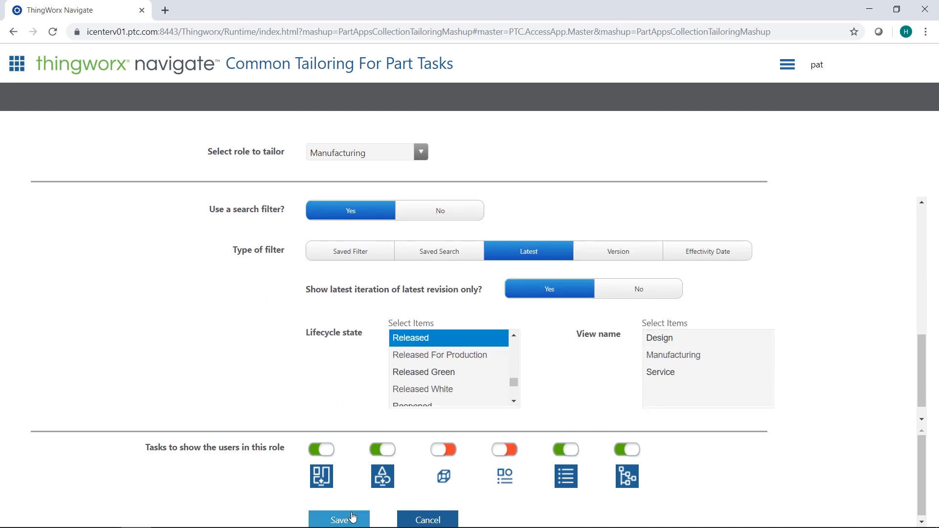
left_click(339, 519)
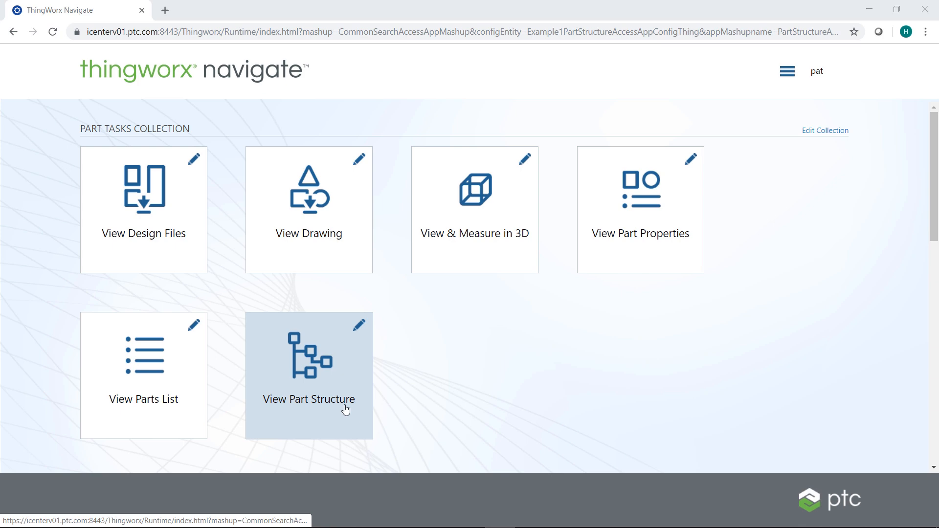
Step: In View Part Structure, search 'front suspe' and load INDY FRONT SUSPENSION (0114023)
left_click(309, 375)
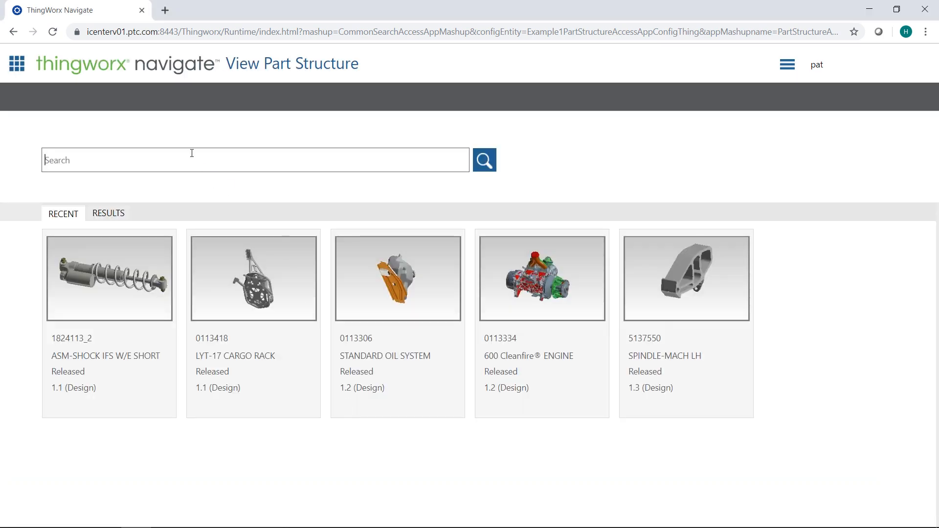
type("front suspension")
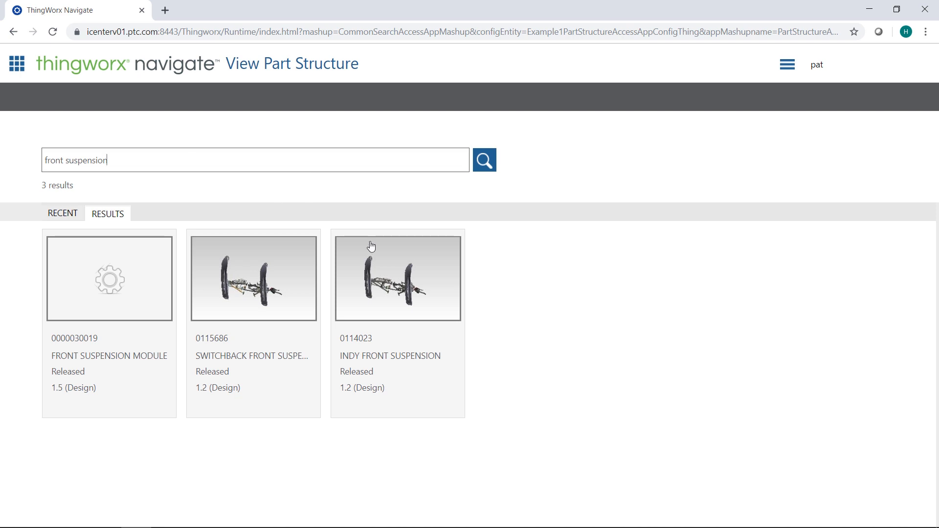
left_click(397, 278)
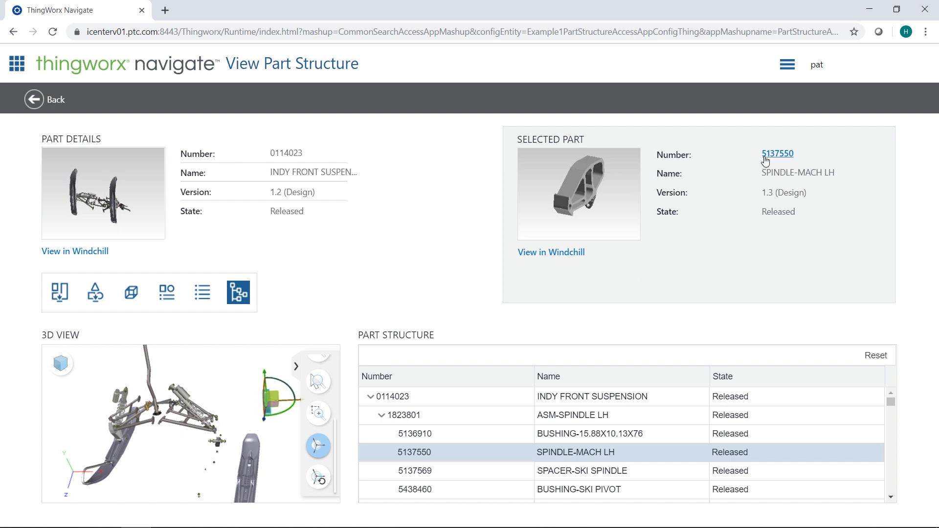
Step: View SPINDLE-MACH LH (5137550) alone in the MBD_A annotated state, reset the view, and go home
left_click(777, 154)
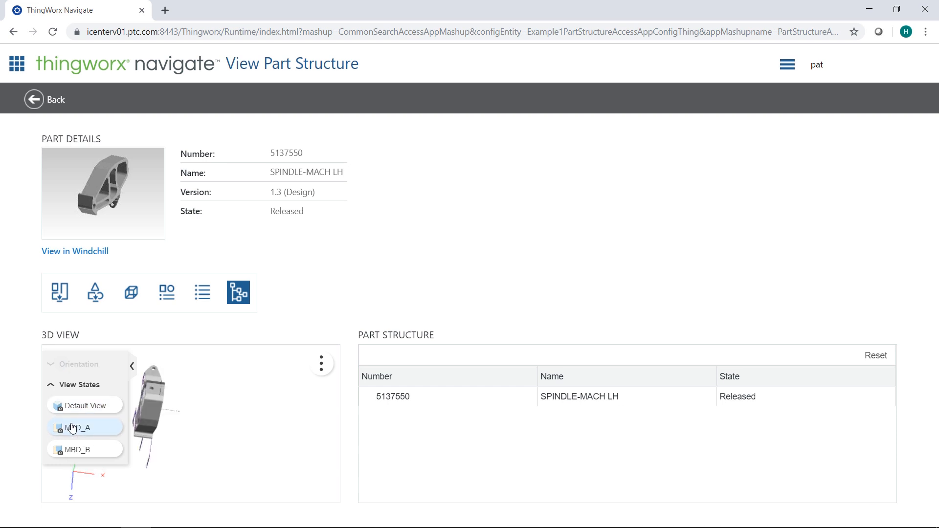
left_click(84, 428)
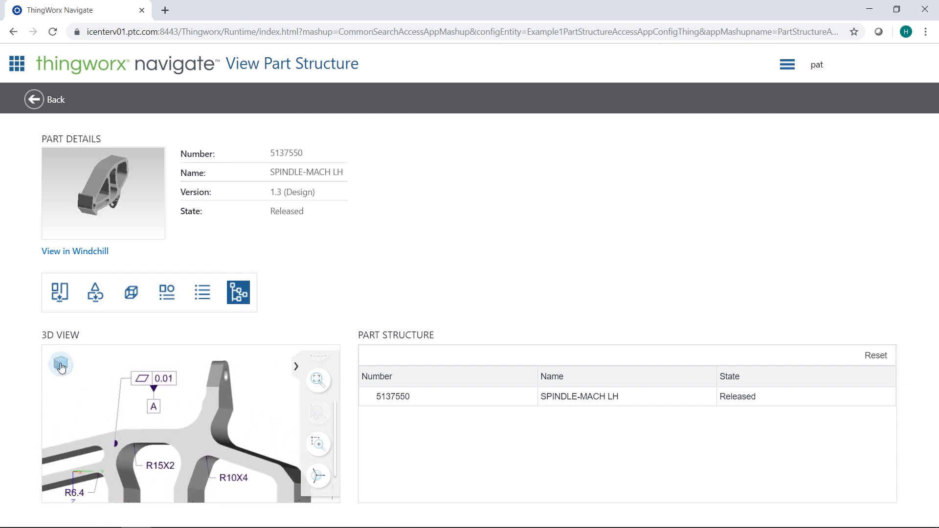
left_click(61, 365)
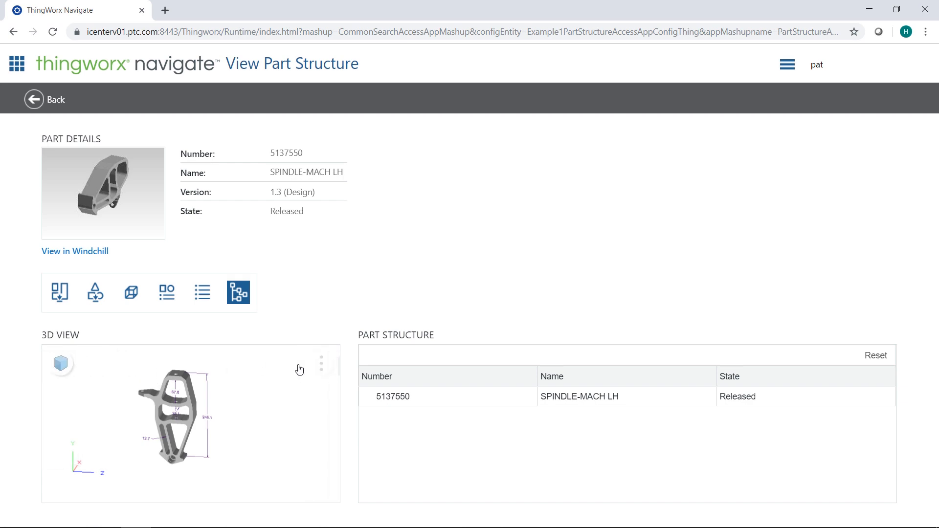
left_click(33, 100)
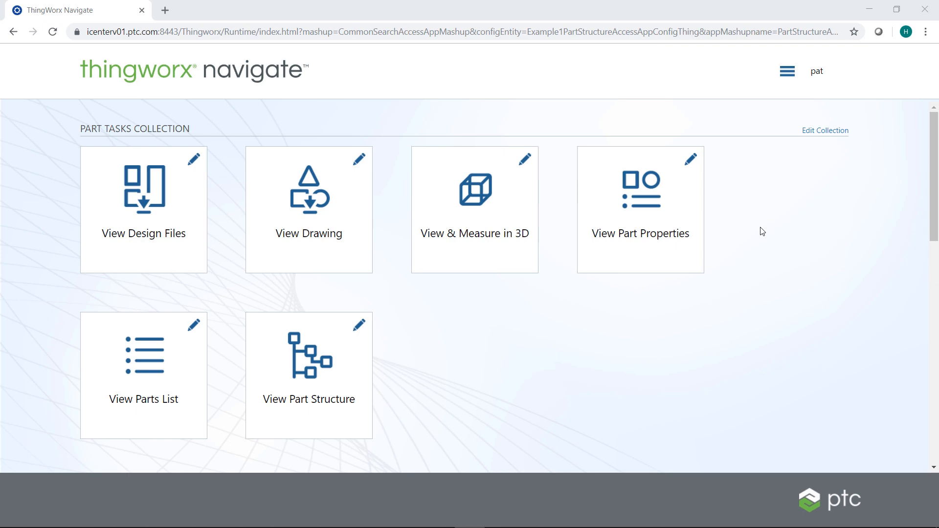
Step: Launch My Tasks from the Change Management Tasks Collection
scroll("down", 3)
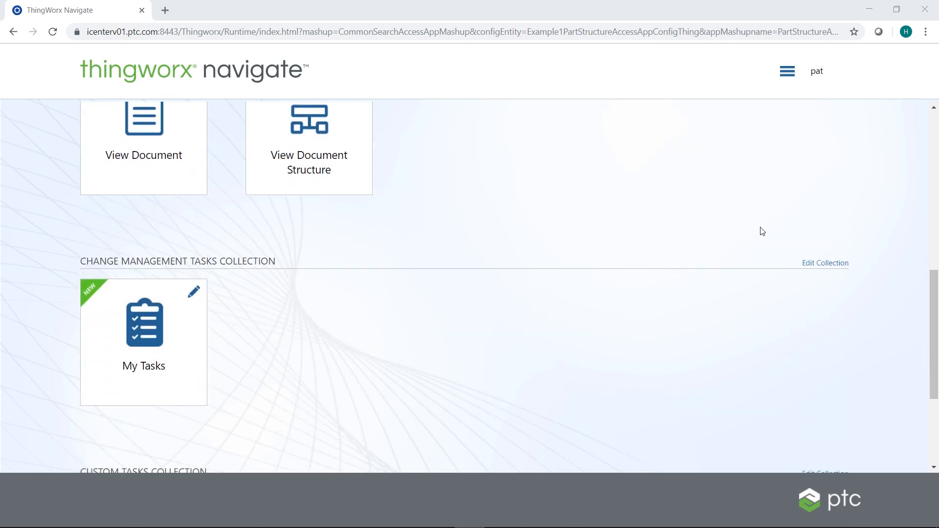
scroll("down", 3)
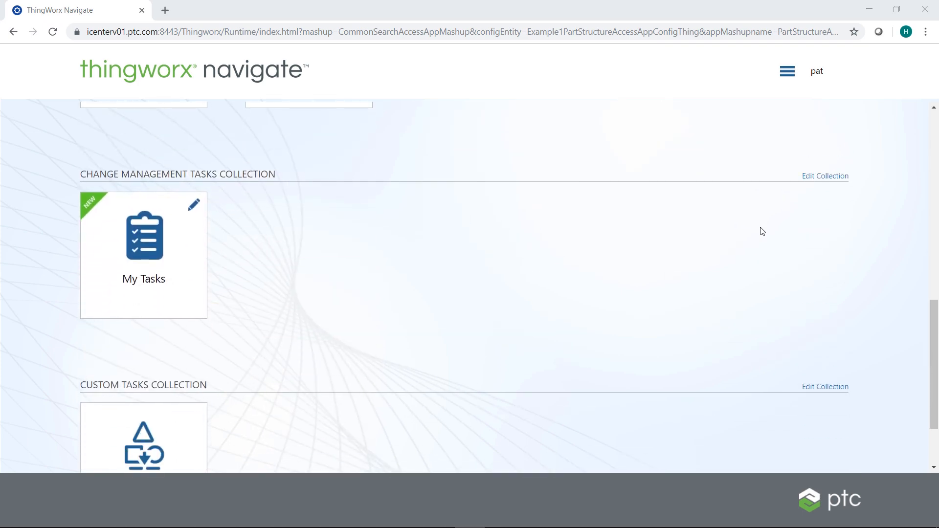
mouse_move(201, 264)
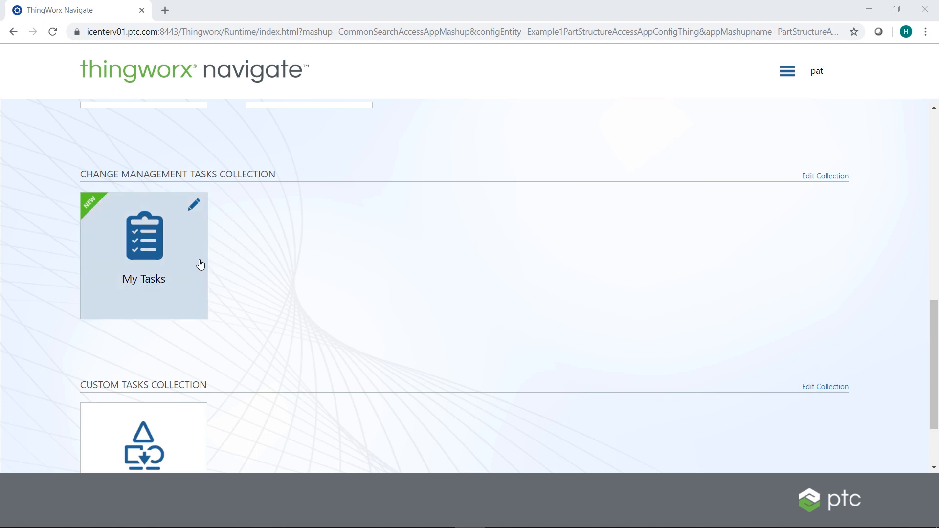
left_click(144, 254)
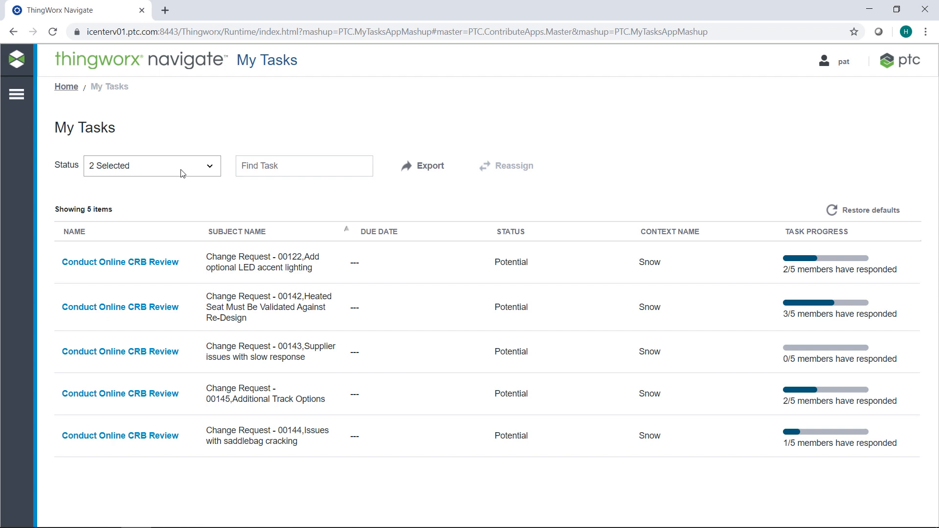
Step: Include completed tasks and load the CRB review for Change Request 00142
left_click(94, 248)
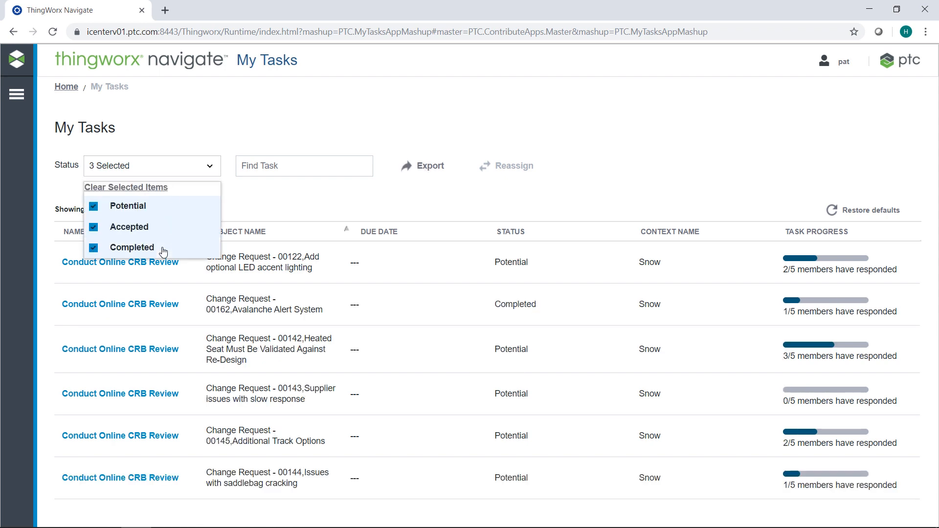
mouse_move(279, 185)
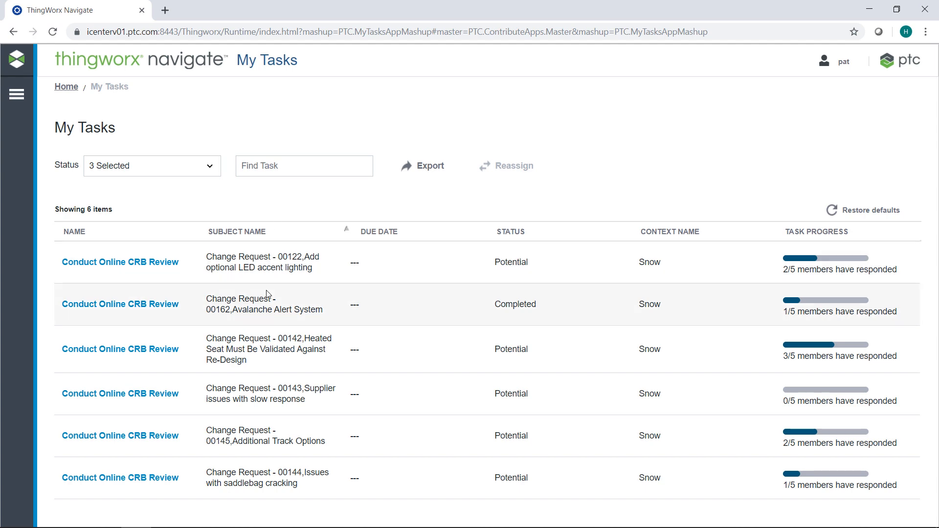
left_click(119, 349)
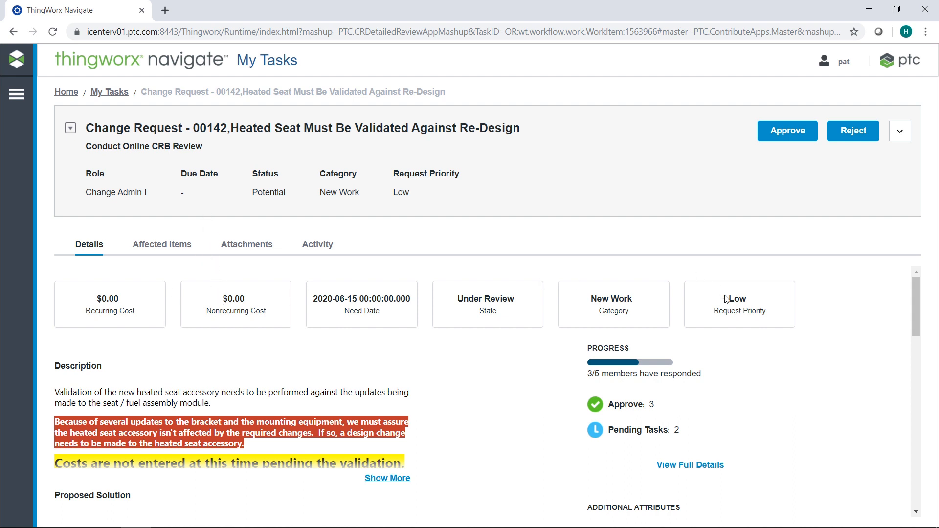
mouse_move(545, 412)
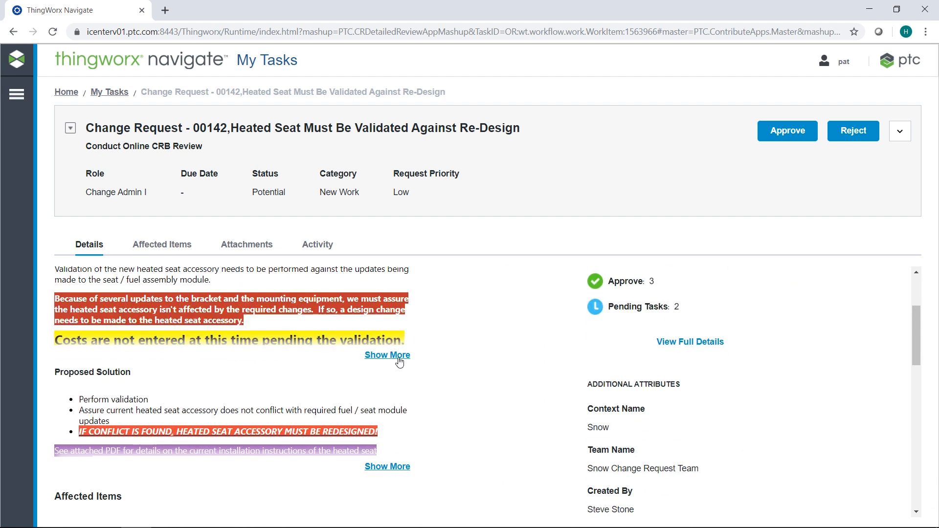
Step: Review the full description, all affected items, attachments and reviewer activity, then return to details
left_click(387, 354)
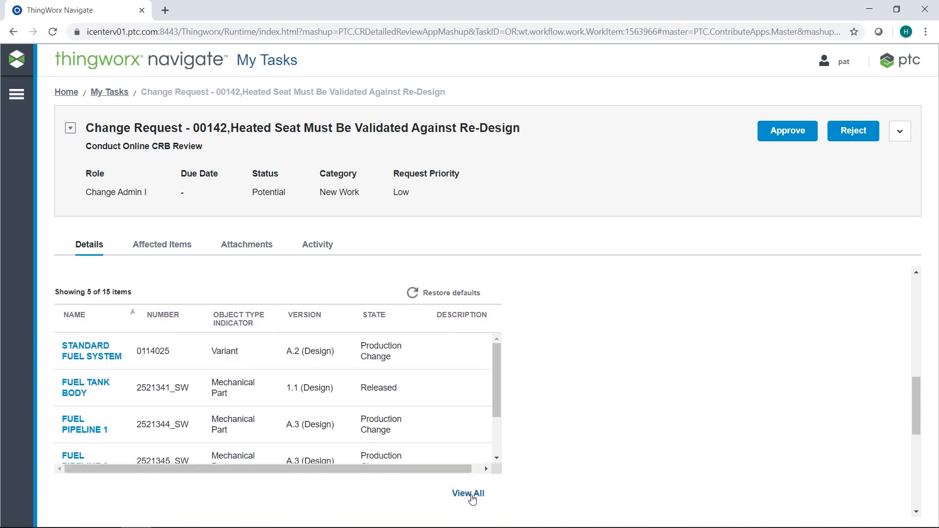
left_click(467, 492)
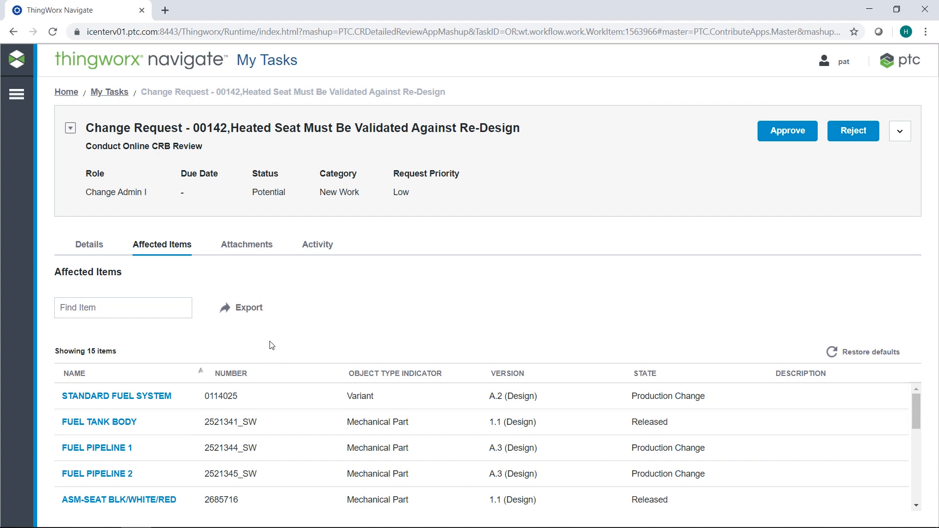
left_click(246, 244)
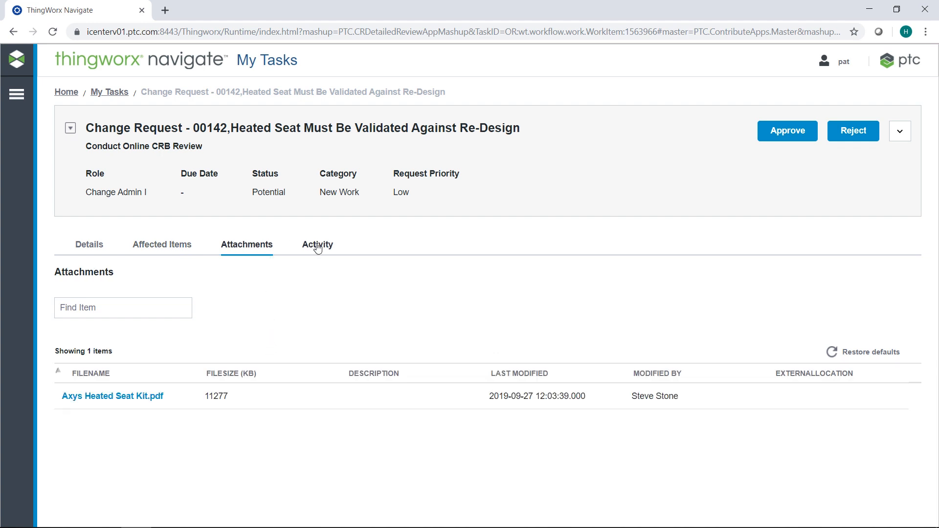
left_click(317, 245)
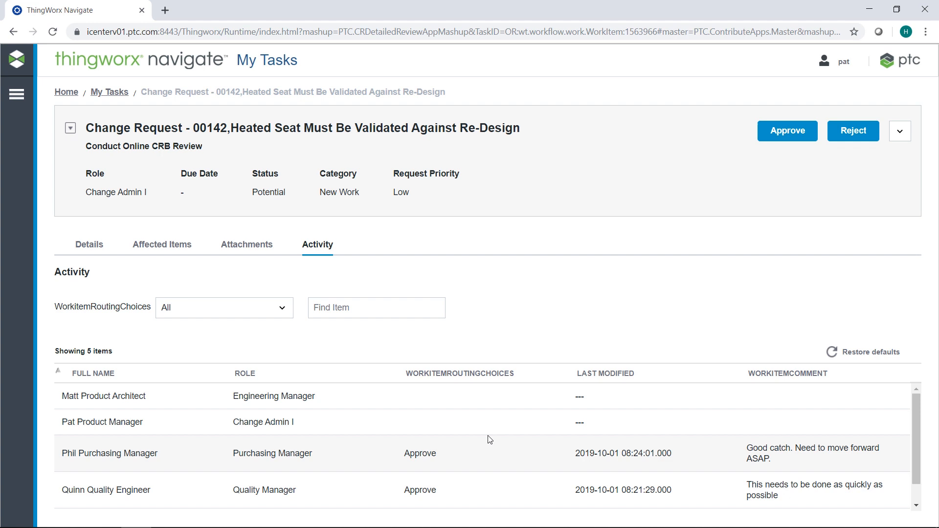
scroll("down", 3)
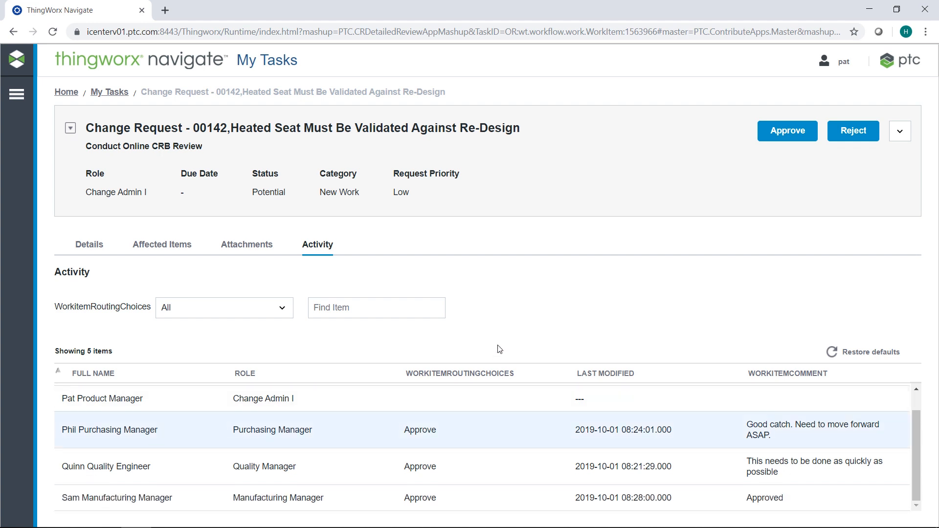
left_click(89, 244)
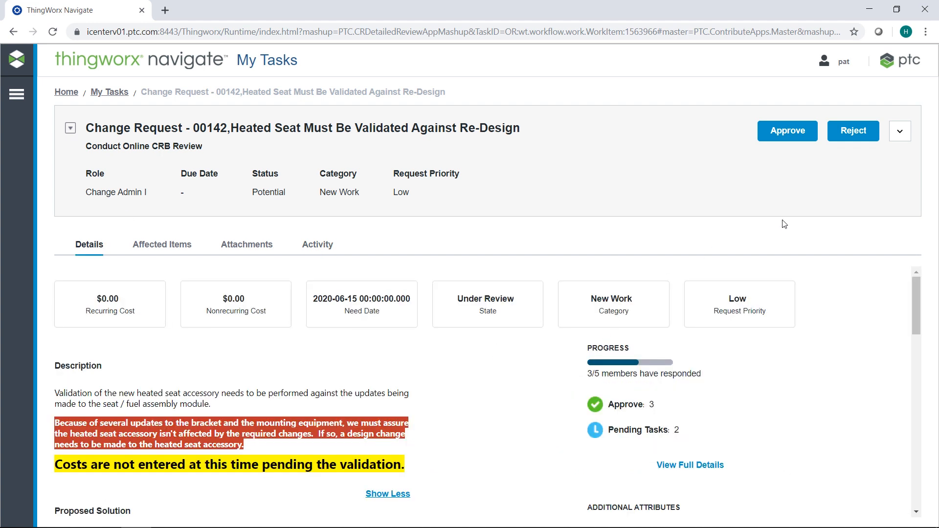
Step: Start approving with the comment 'Definitely think we should get this approved'
left_click(899, 131)
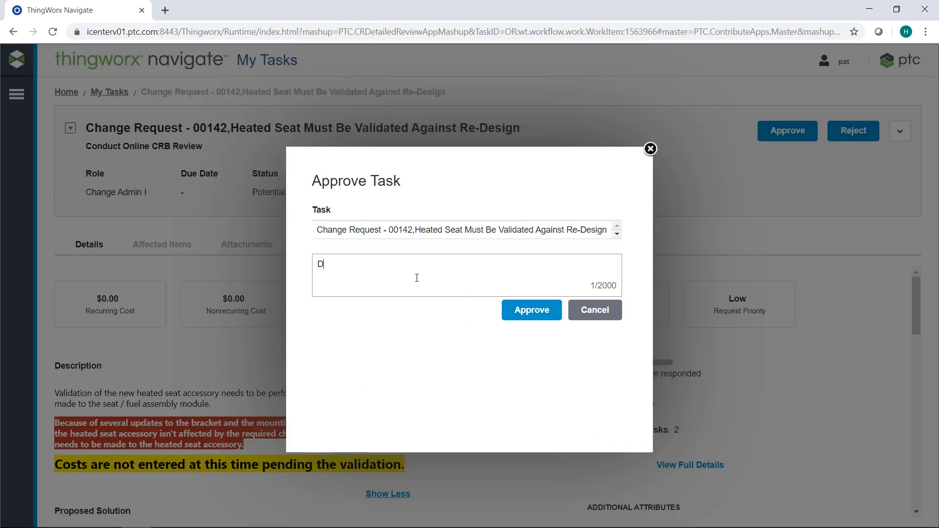
type("Definitely think we sho")
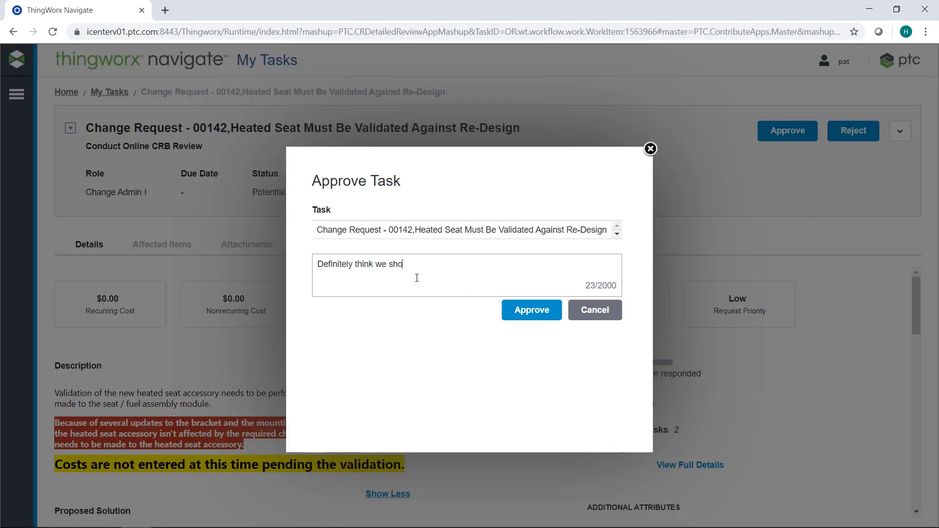
type("uld get this approved")
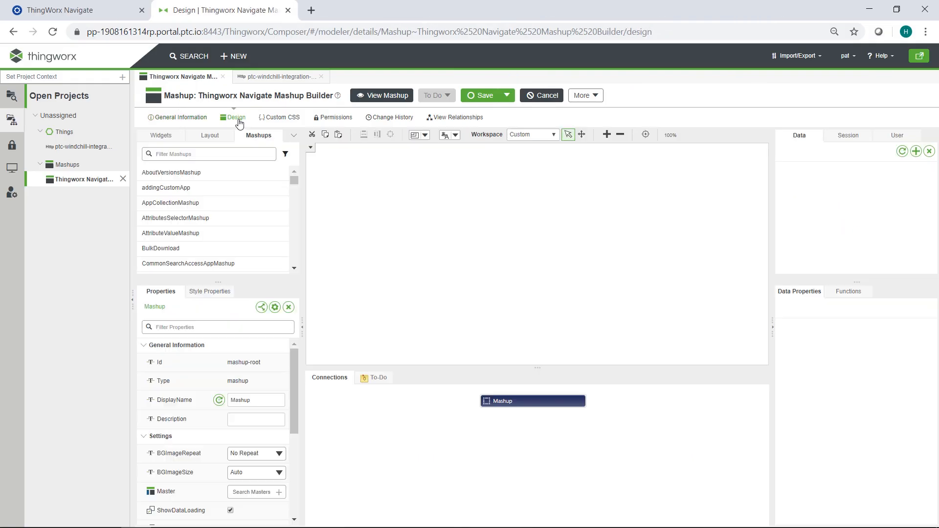
Step: Split the canvas top/bottom, place PTC.ItemListMashup in both, and filter widgets to Beta
left_click(209, 135)
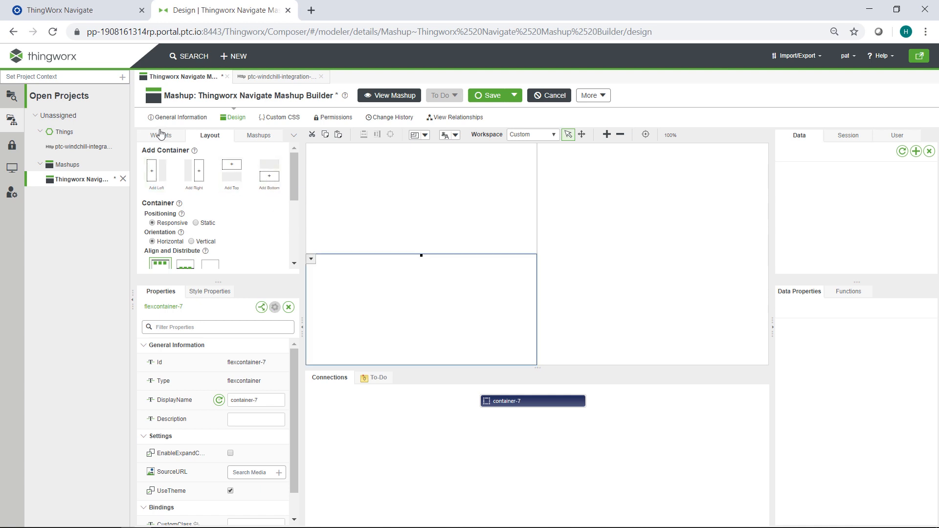
left_click(161, 135)
type("ptc.ite")
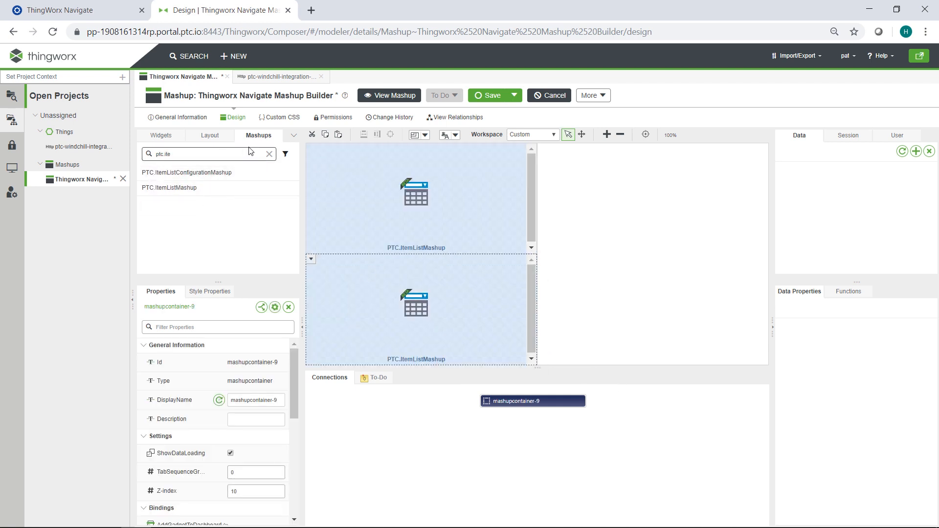
left_click(160, 135)
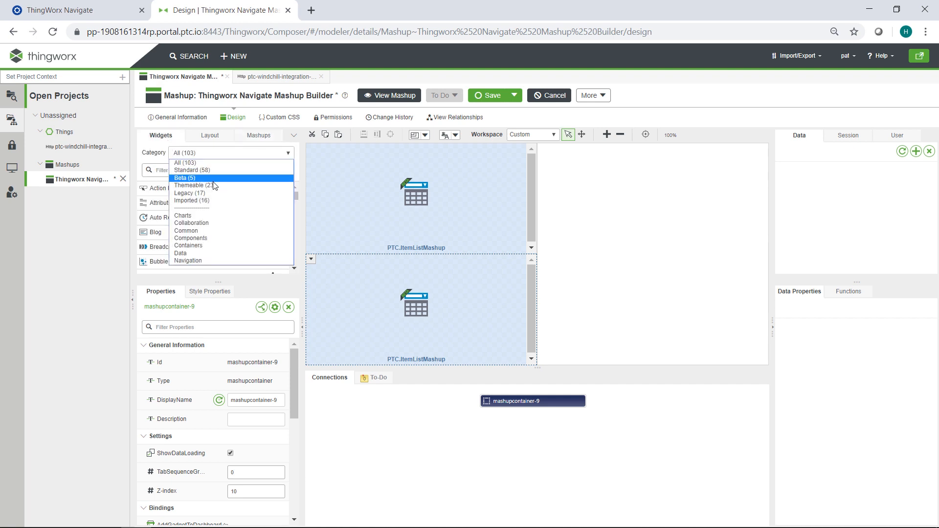
left_click(184, 178)
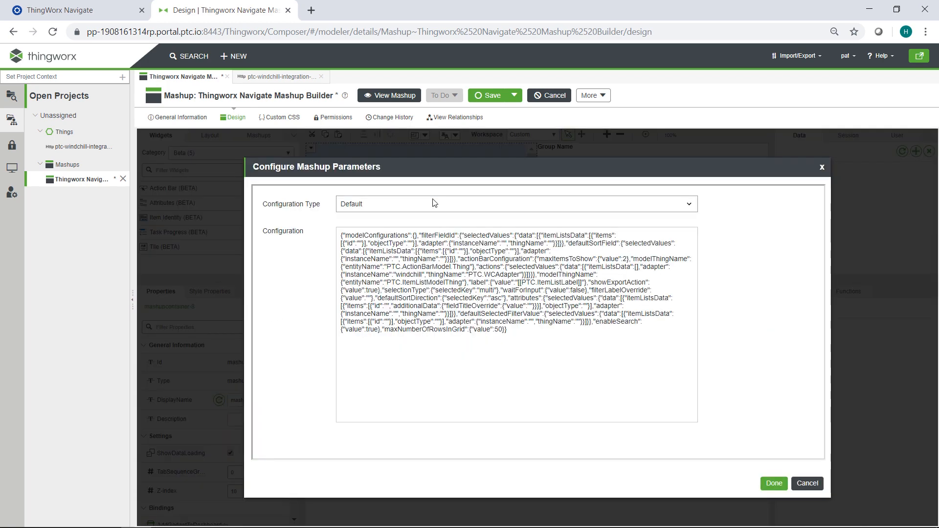
Step: Set the item list's Configuration Type to Affected Items and return to the change request details
left_click(772, 483)
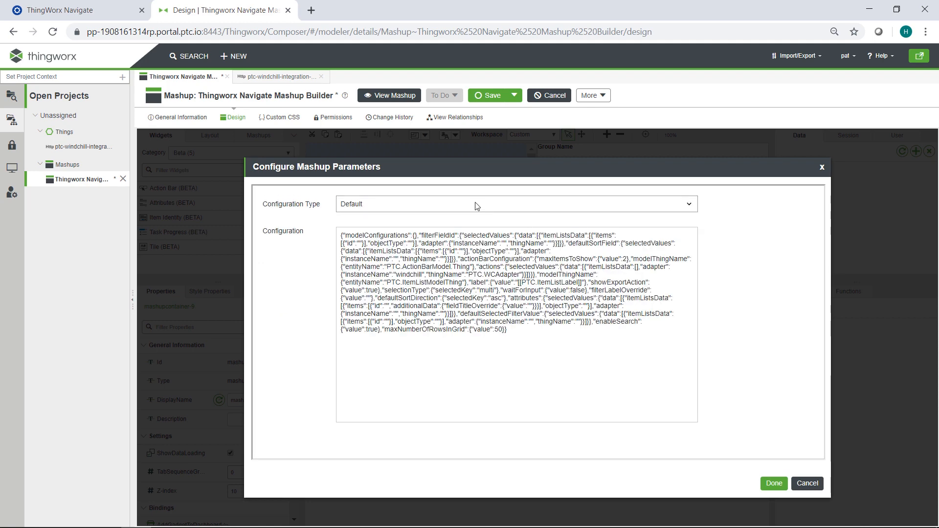
left_click(513, 203)
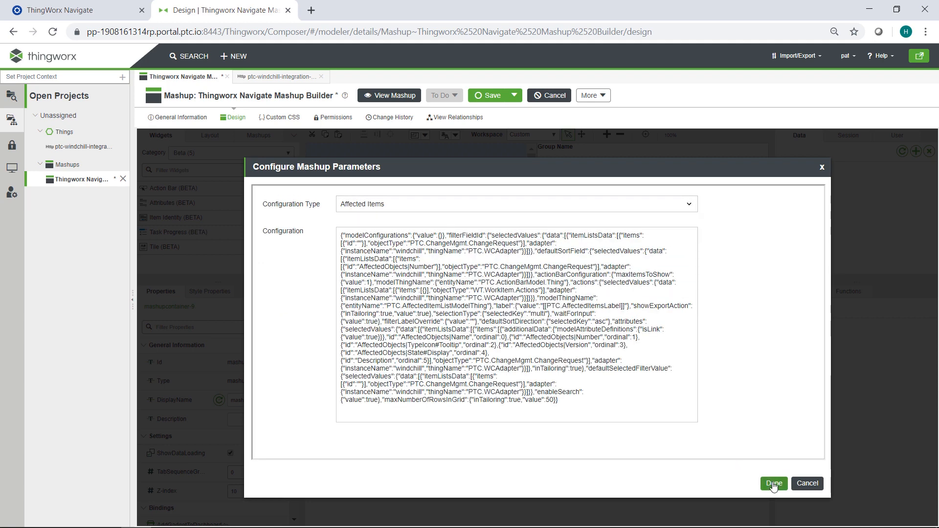
left_click(773, 483)
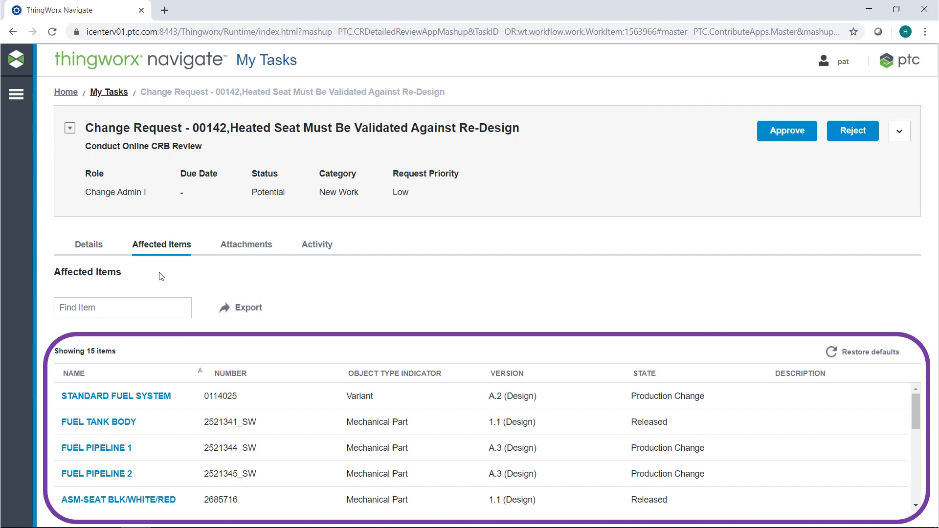
left_click(89, 245)
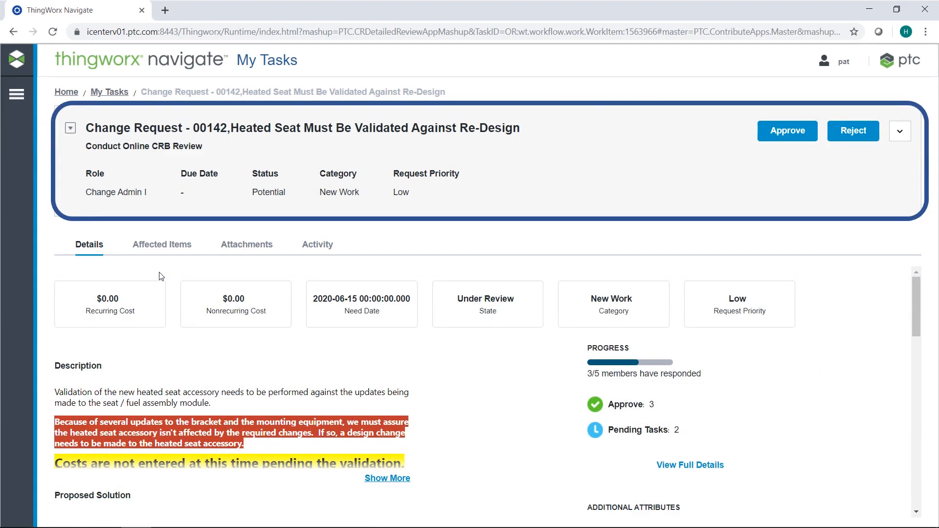